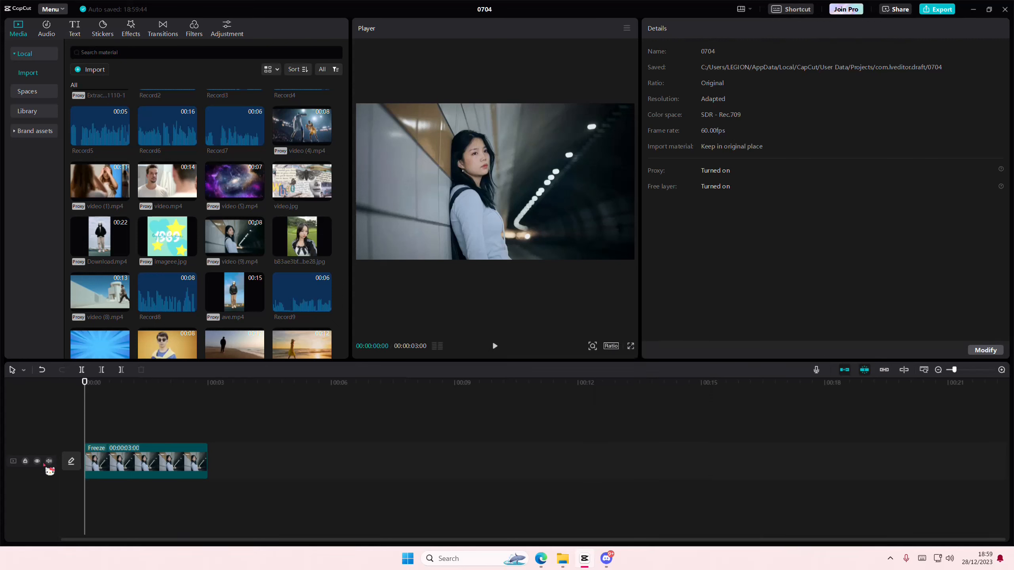
Select the 3-second frozen clip and show its Basic video settings
click(48, 461)
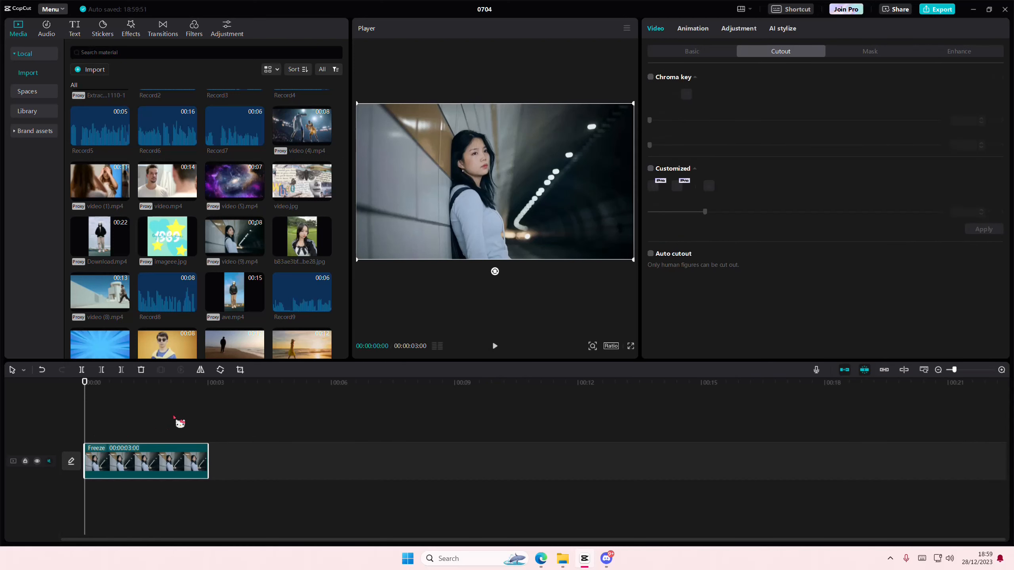
click(691, 51)
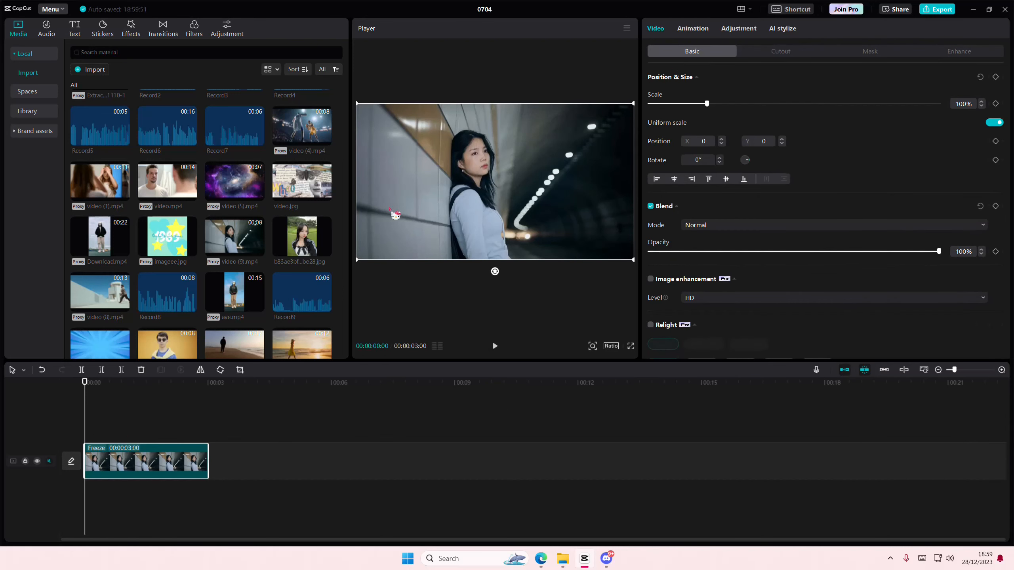
mouse_move(307, 266)
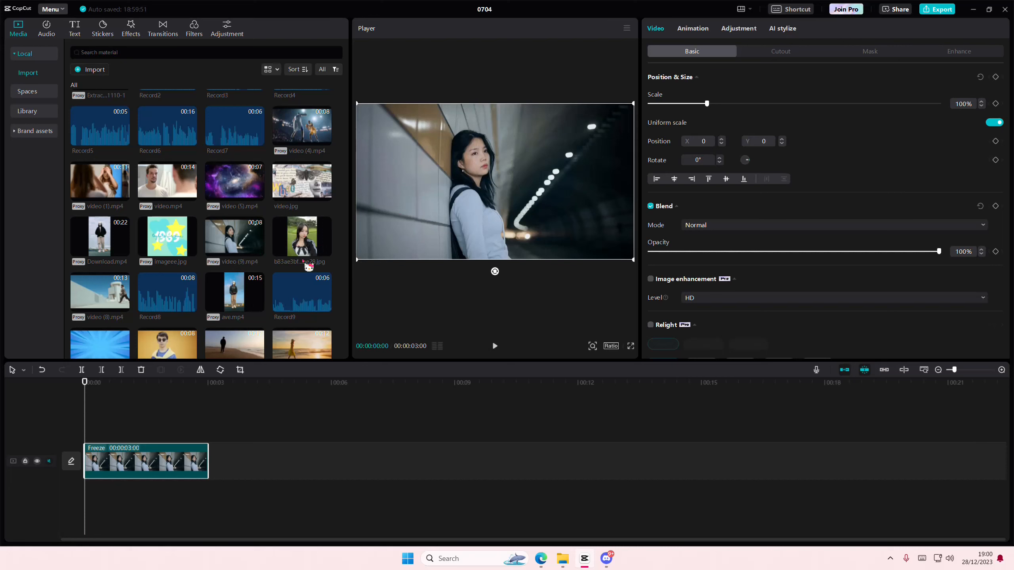
Apply the 3D Zoom AI style to the frozen clip and preview it
click(781, 28)
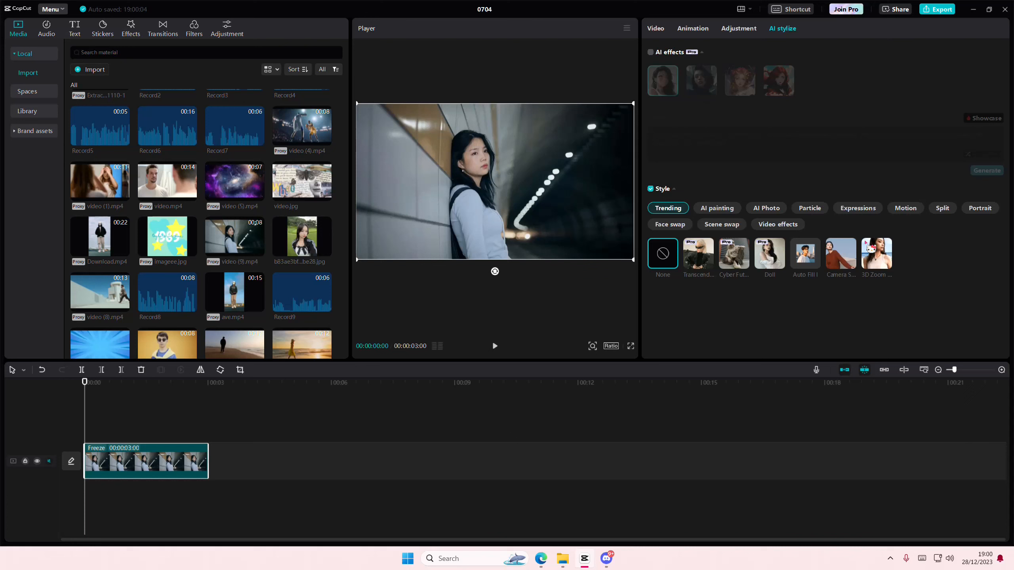
click(876, 254)
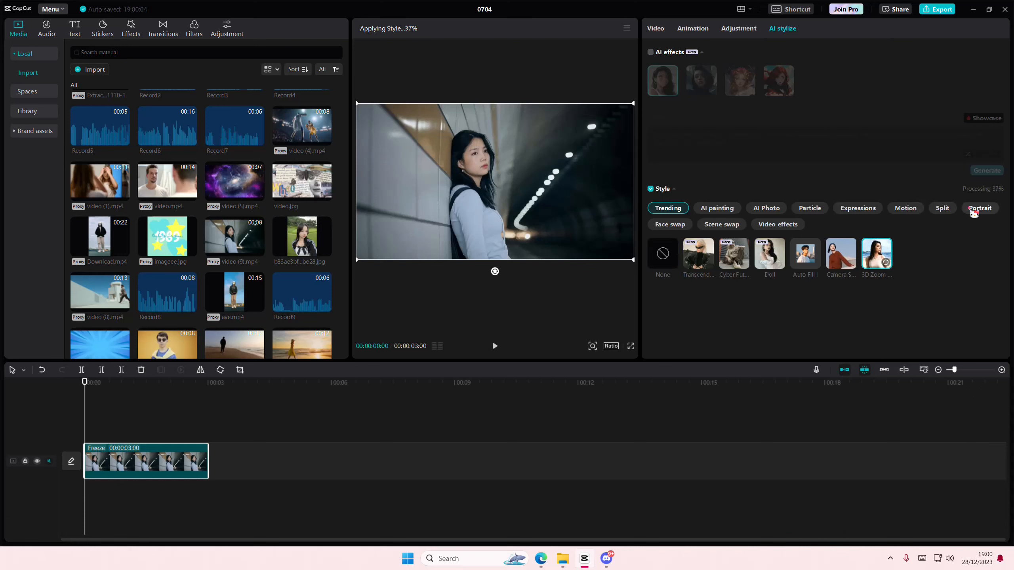
click(905, 207)
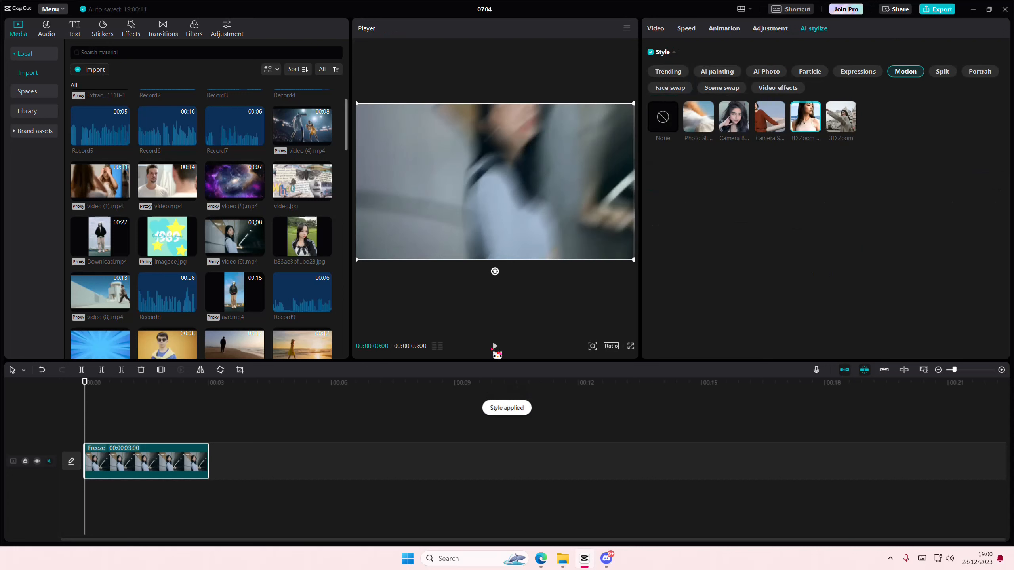
click(494, 346)
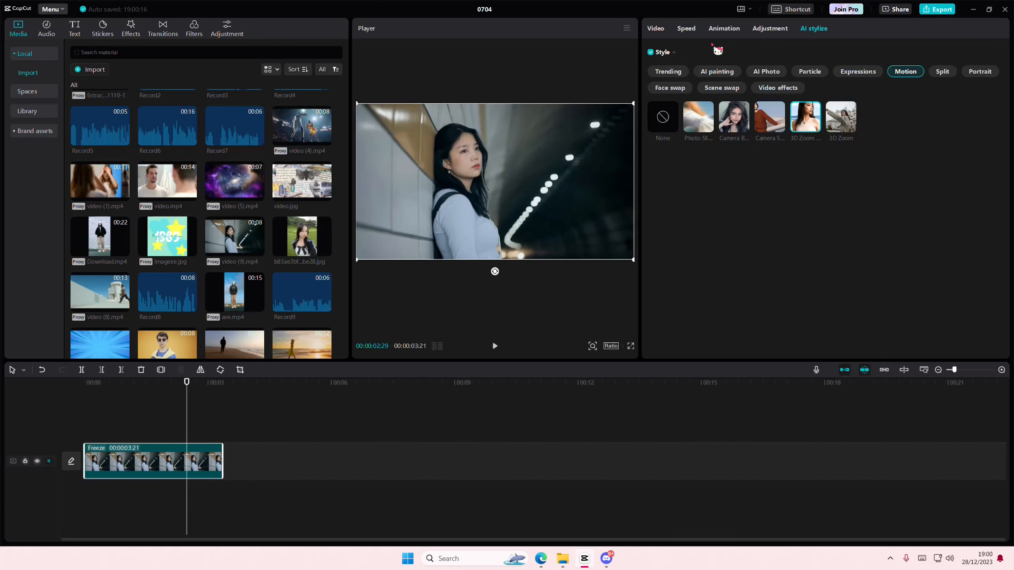
Add the Kira Magic In animation to the stylized frozen clip
click(723, 27)
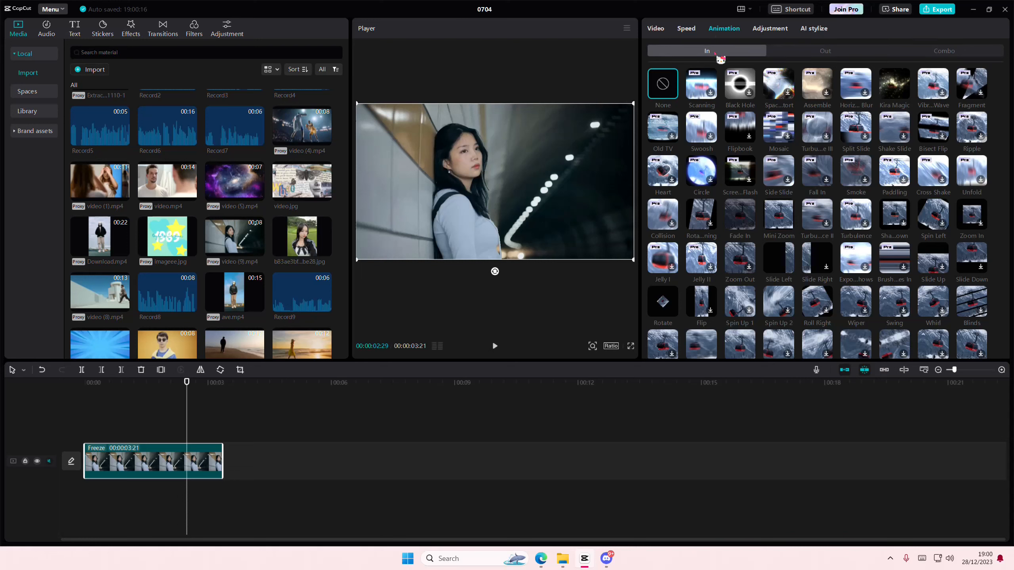
click(895, 89)
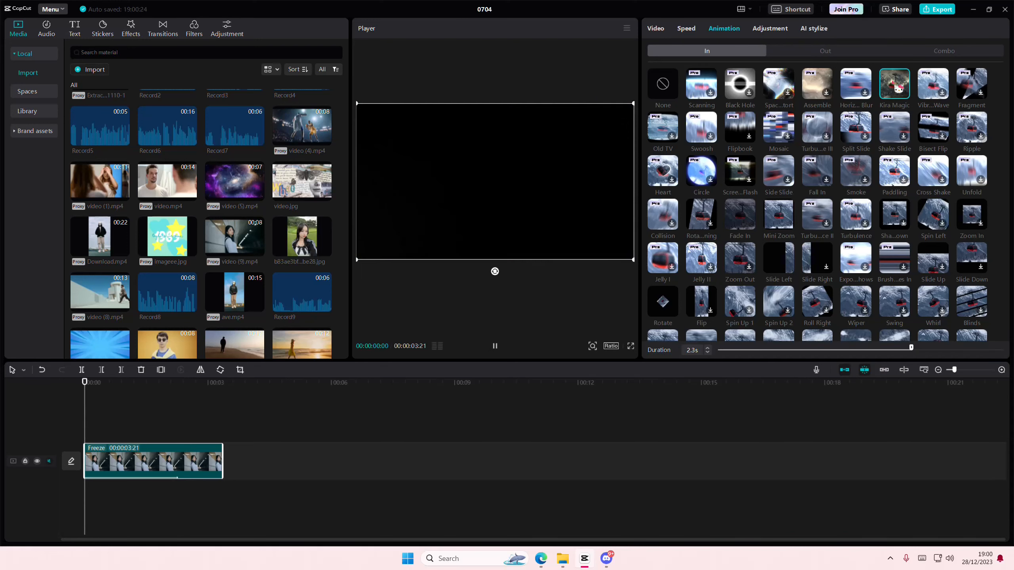
click(164, 382)
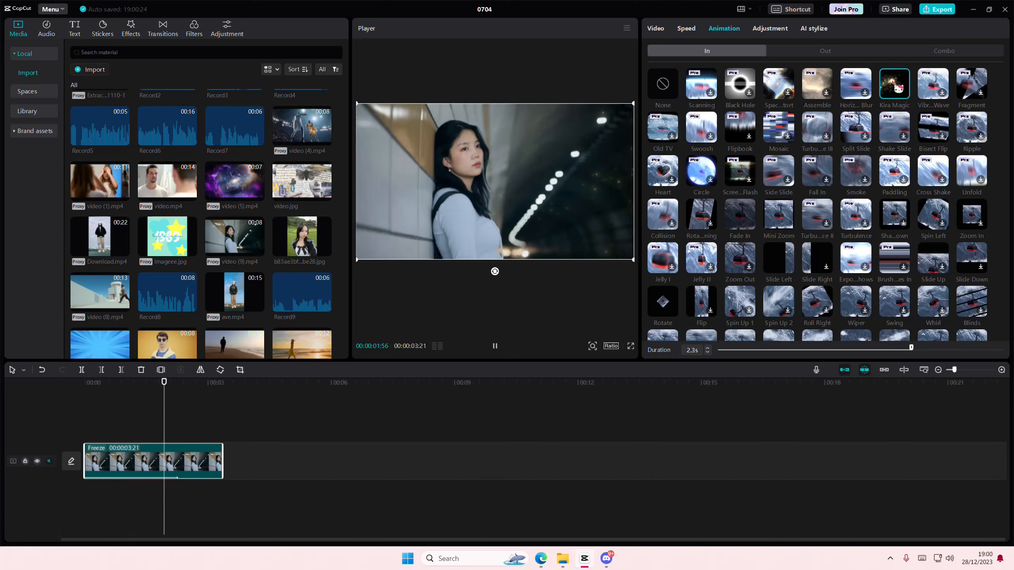
Adjust the Kira Magic duration slider, trying 0.9 and 1.6 seconds before settling longer
drag(911, 348, 782, 348)
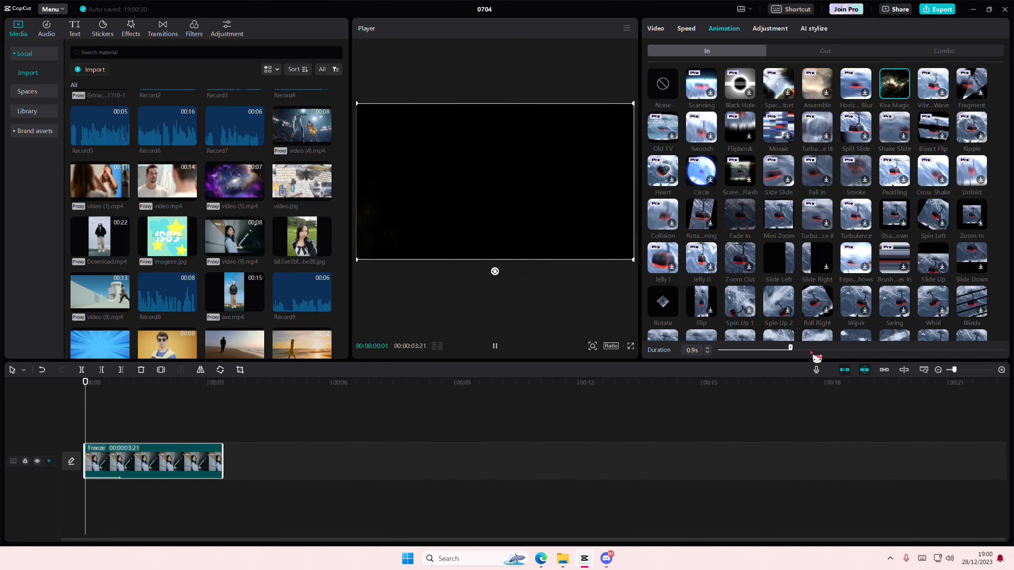
drag(789, 348, 852, 348)
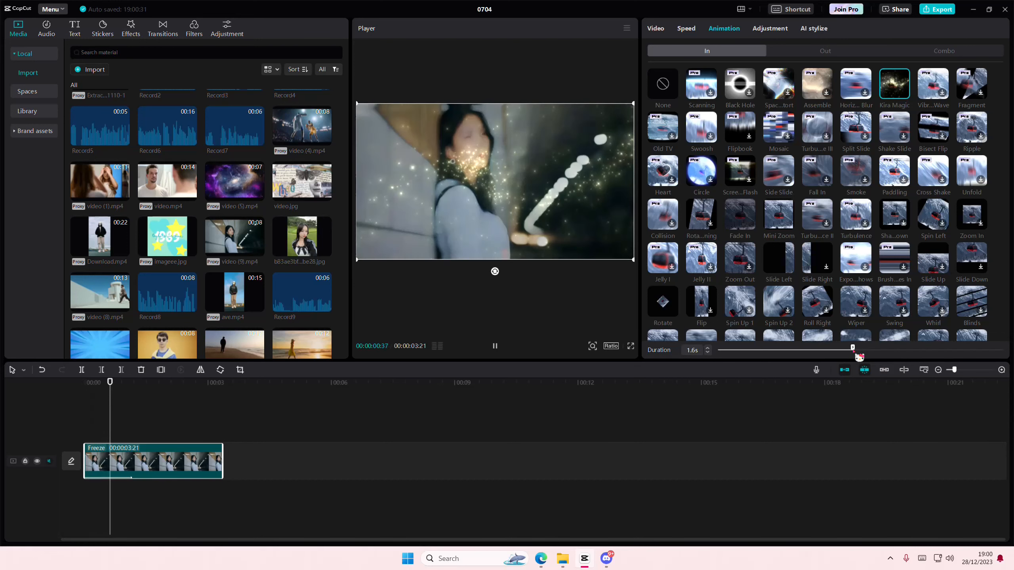
drag(854, 350, 904, 350)
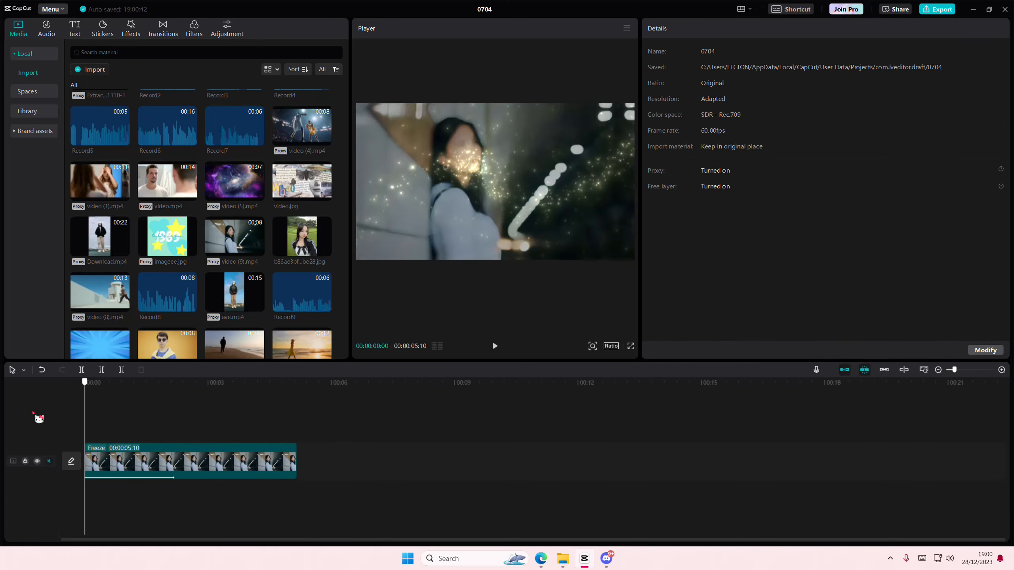
Play the finished 5:10 clip through to the clear portrait at its end
click(494, 345)
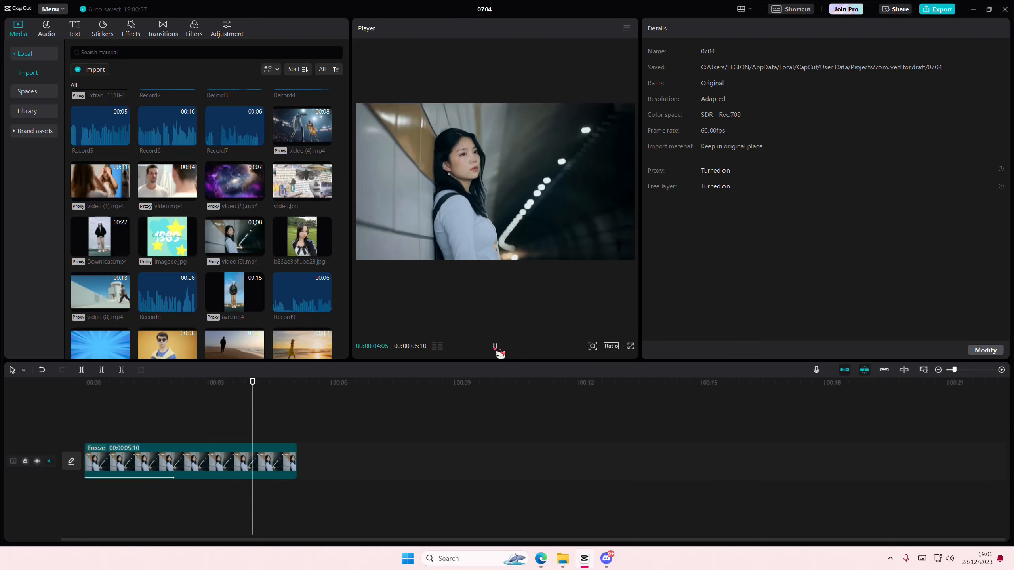
click(297, 381)
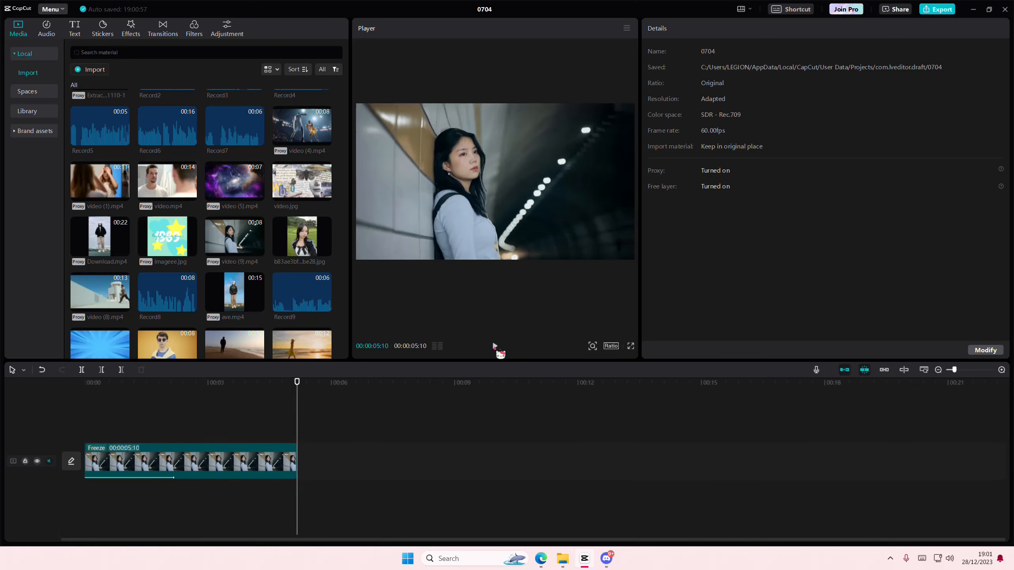